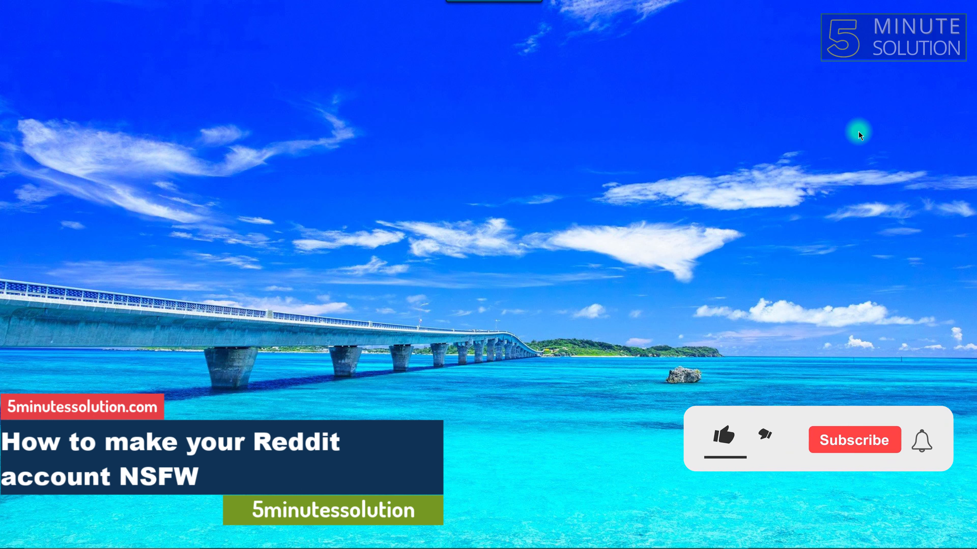
- Launch the web browser from the Windows taskbar
{"action": "left_click", "coordinate": [723, 439]}
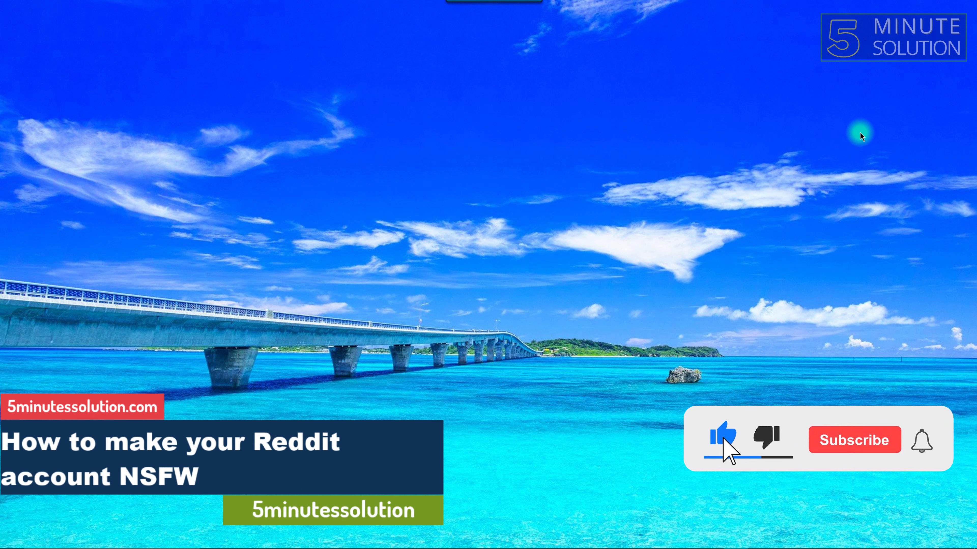
{"action": "left_click", "coordinate": [854, 439]}
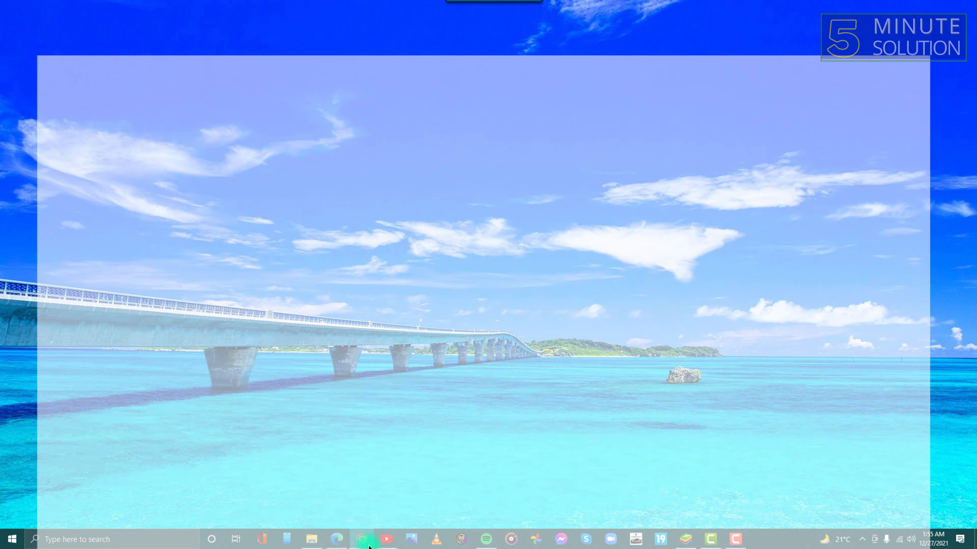
{"action": "left_click", "coordinate": [362, 539]}
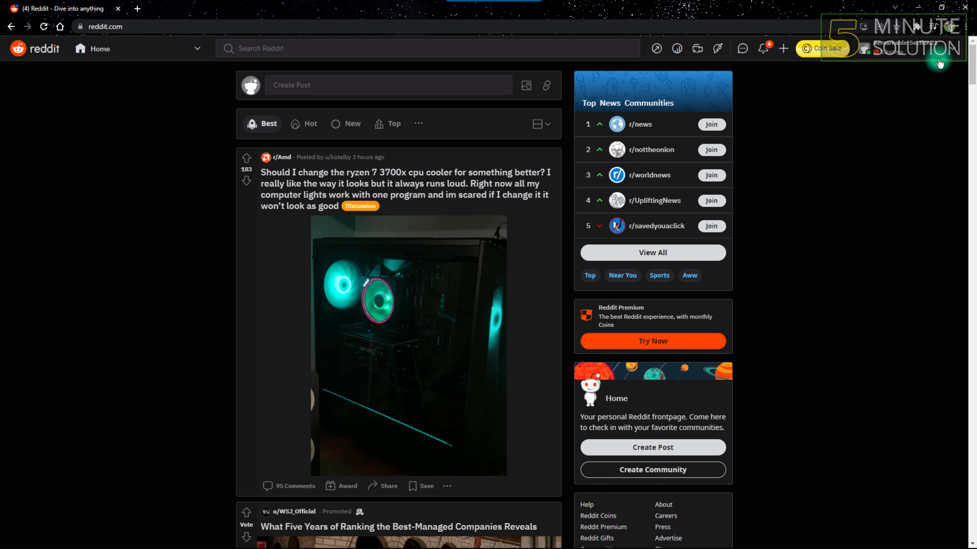
{"action": "left_click", "coordinate": [247, 158]}
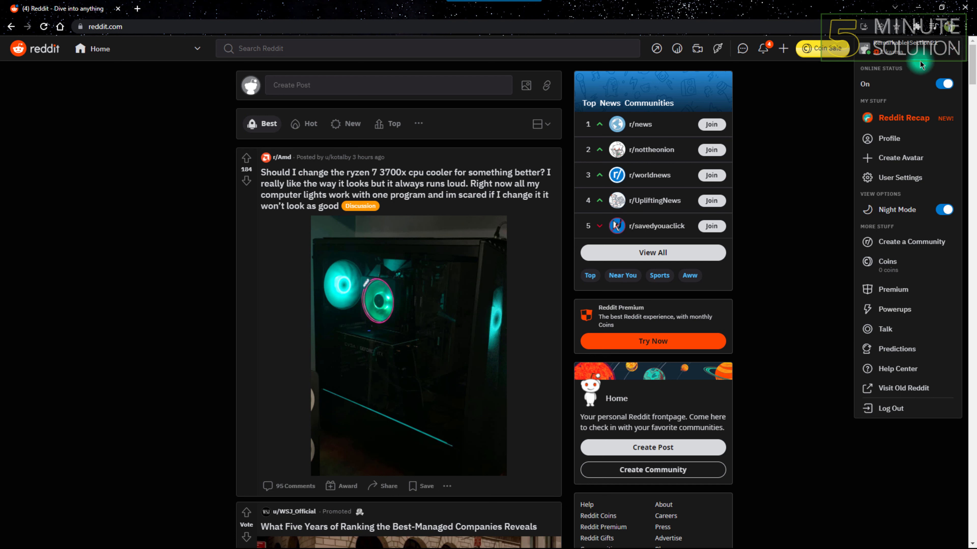
{"action": "mouse_move", "coordinate": [945, 189]}
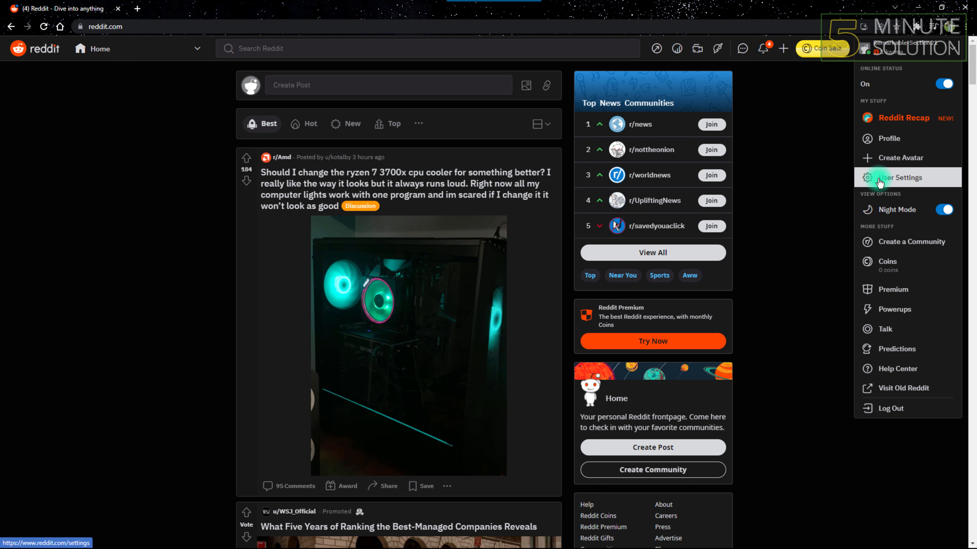
- Go to User Settings, landing on the Account tab
{"action": "left_click", "coordinate": [895, 178]}
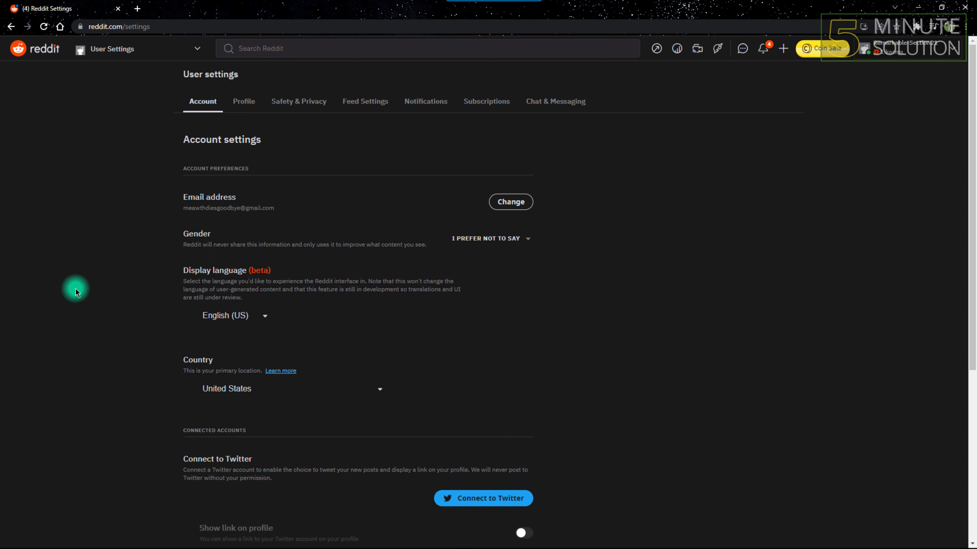
{"action": "mouse_move", "coordinate": [243, 101]}
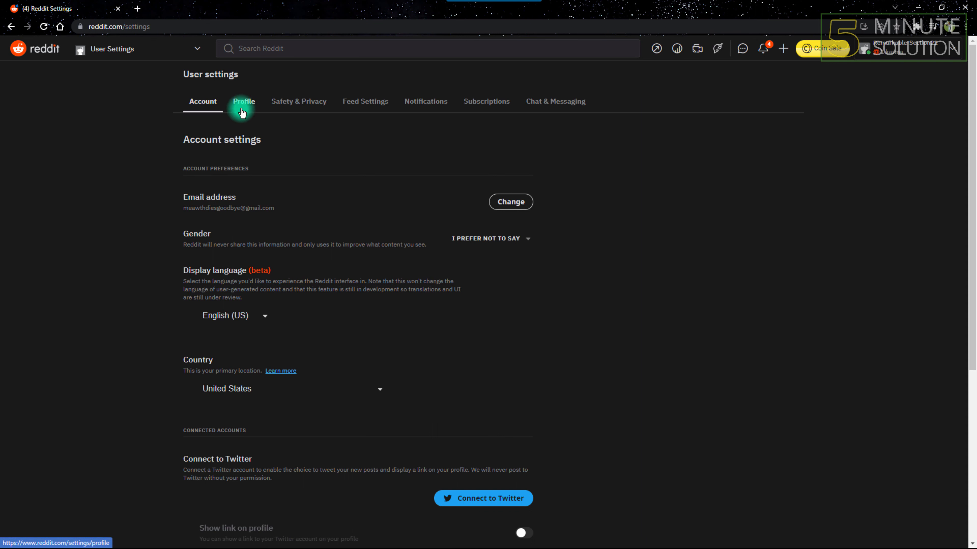
- In Profile settings, switch the NSFW profile category on so the change saves
{"action": "left_click", "coordinate": [243, 101]}
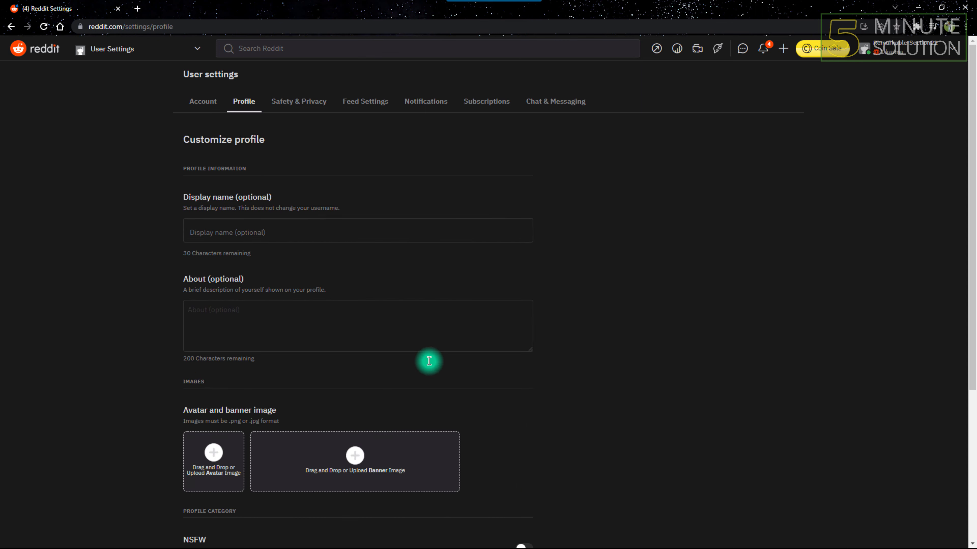
{"action": "scroll", "scroll_direction": "down", "scroll_amount": 3}
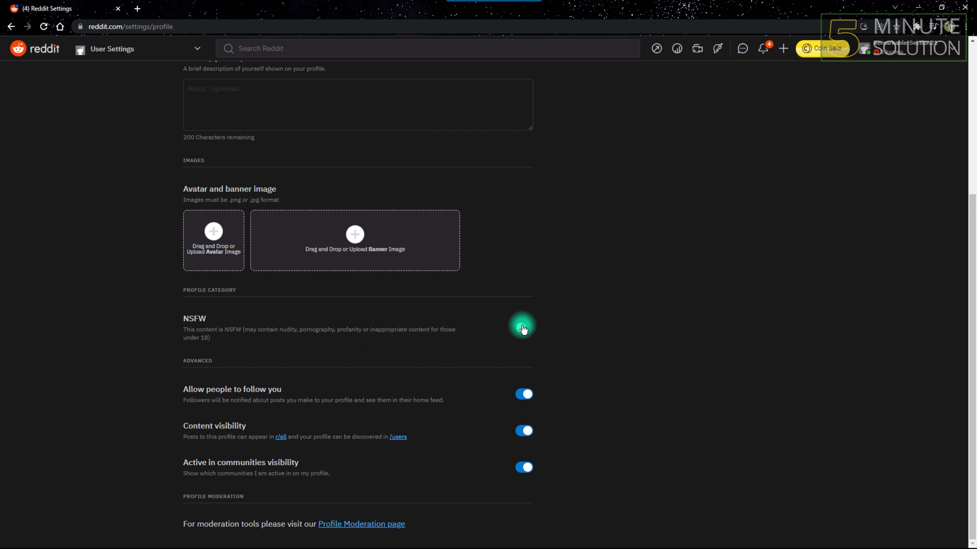
{"action": "left_click", "coordinate": [523, 328]}
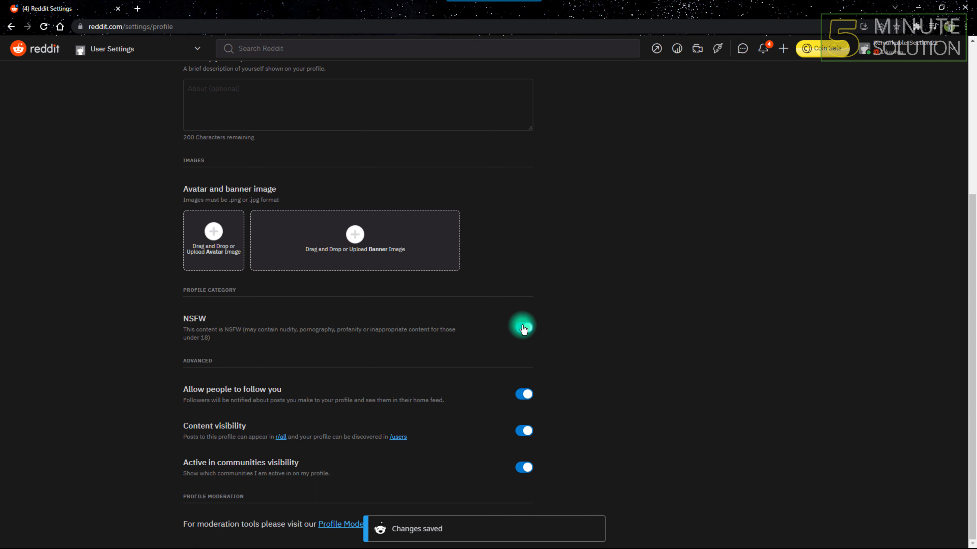